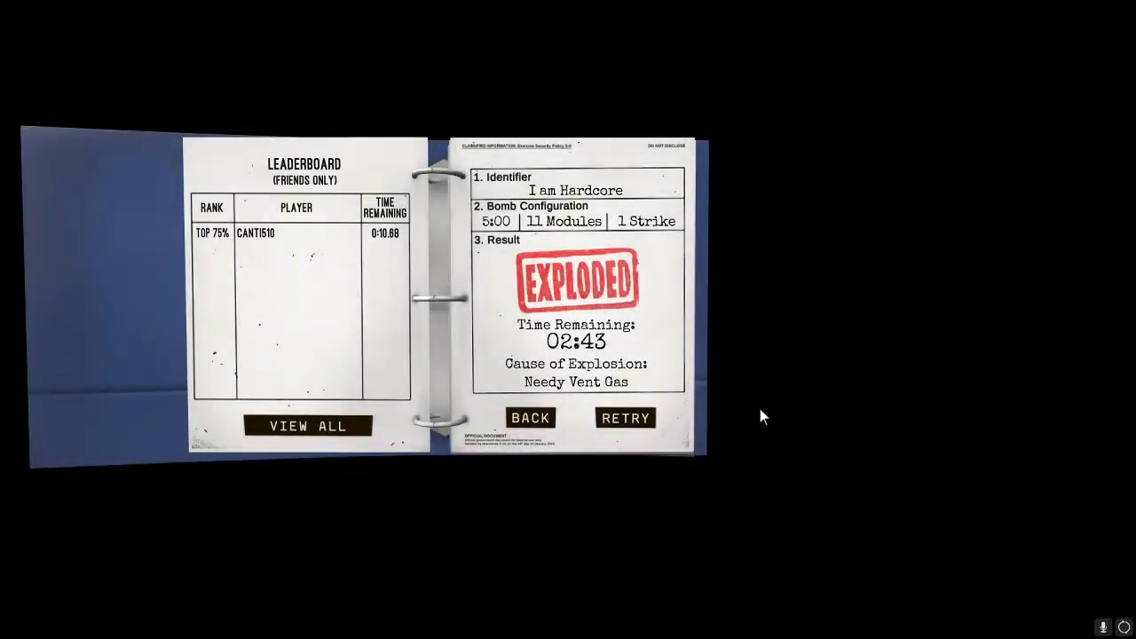
pyautogui.moveTo(625, 419)
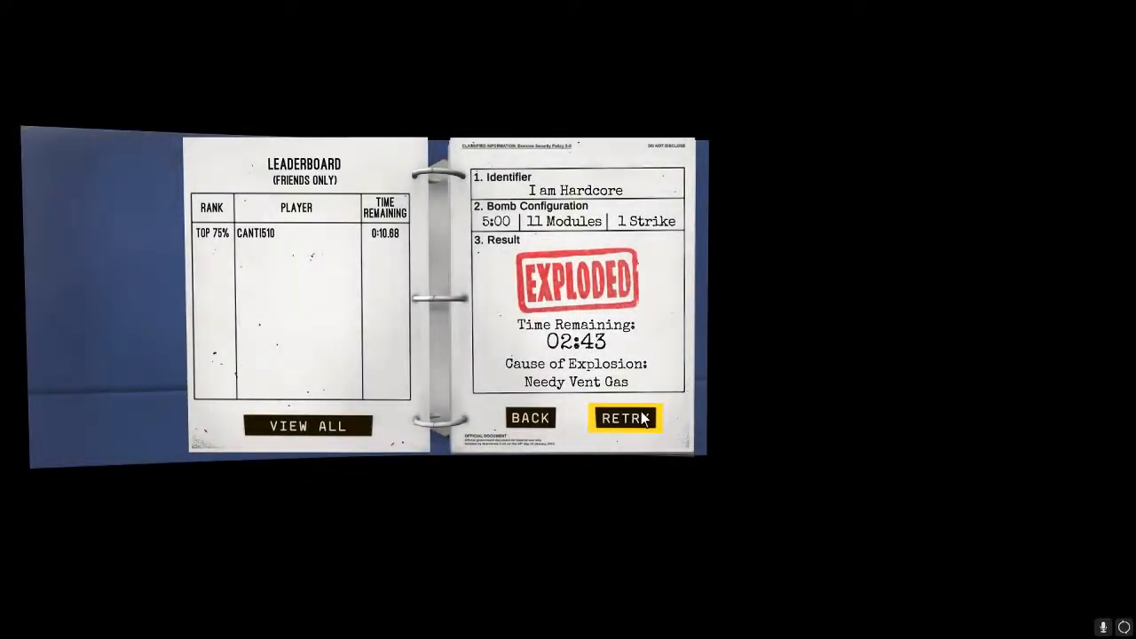
# - Retry the failed Hardcore mission from the results page to get a fresh bomb
pyautogui.click(625, 419)
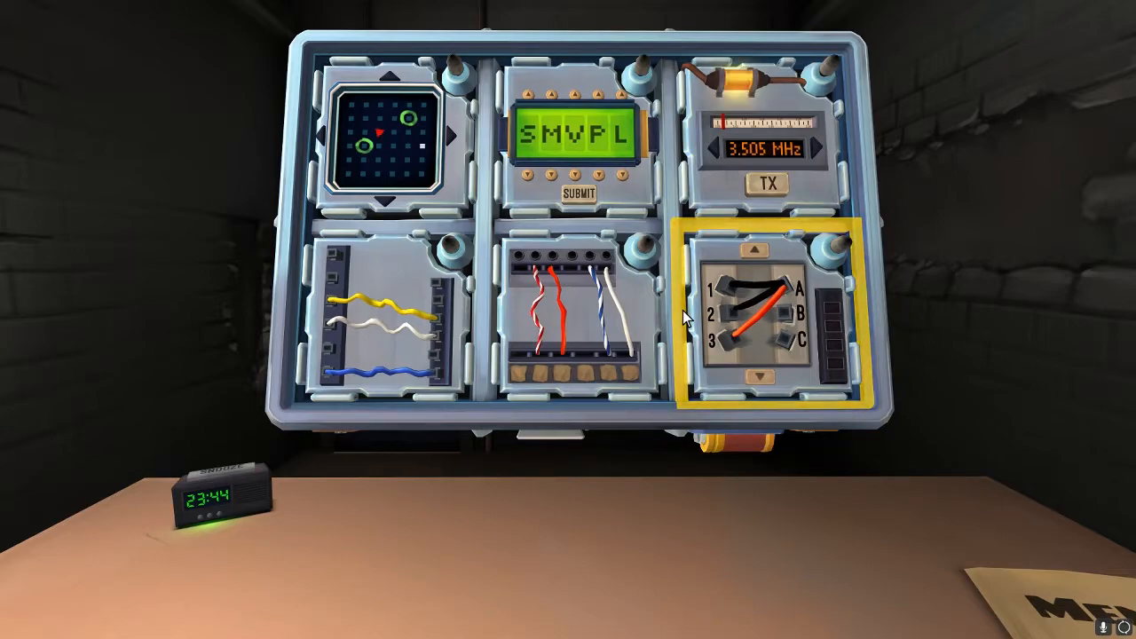
pyautogui.moveTo(696, 306)
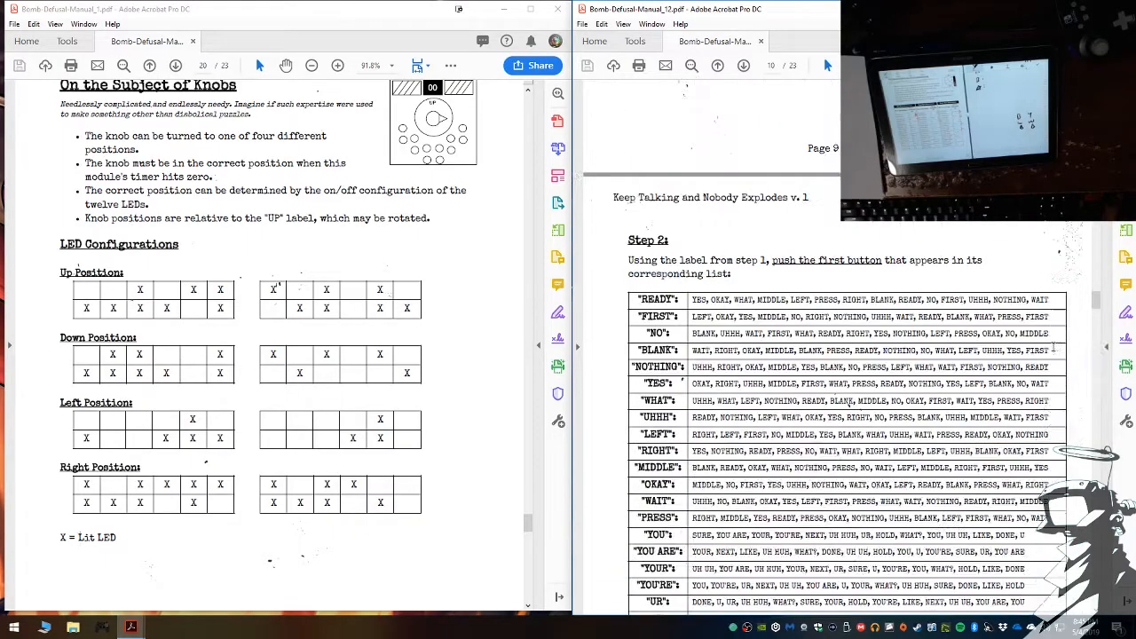
# - Scroll the manual to the Who's on First steps 1–2 word lists
pyautogui.scroll(-3)
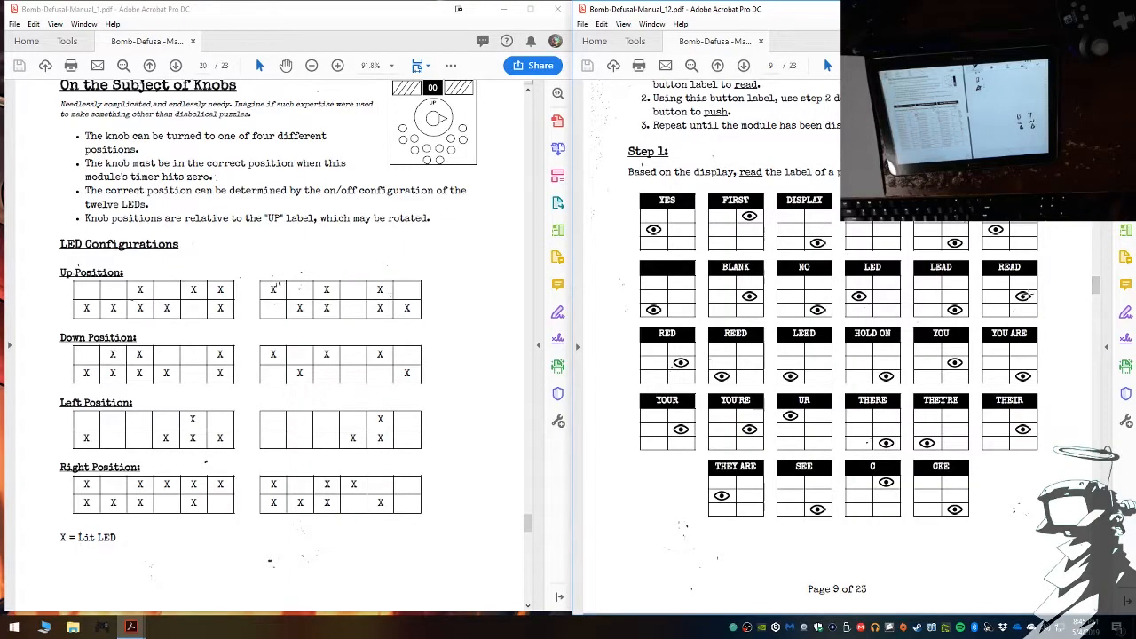
pyautogui.scroll(-3)
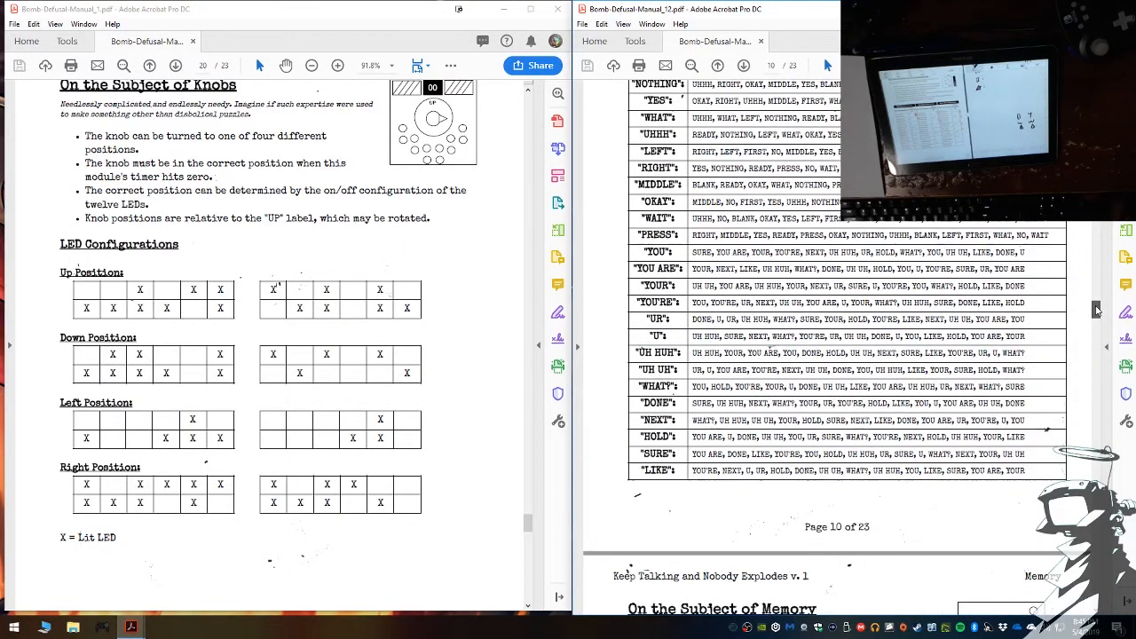
pyautogui.scroll(3)
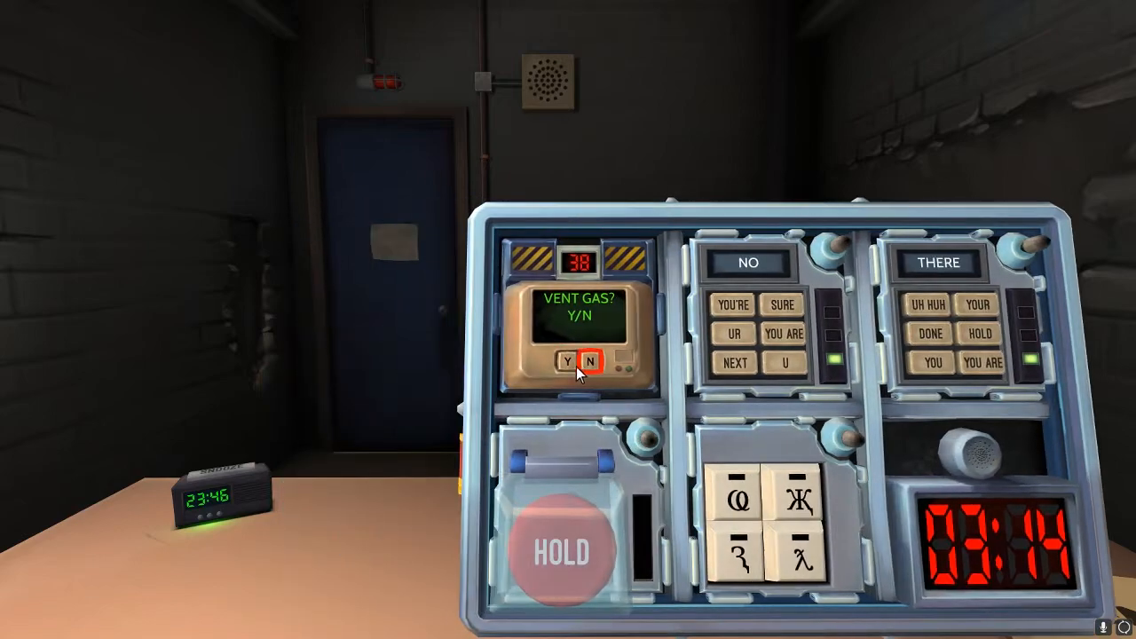
# - Answer Y on the Vent Gas needy module so venting completes
pyautogui.click(565, 360)
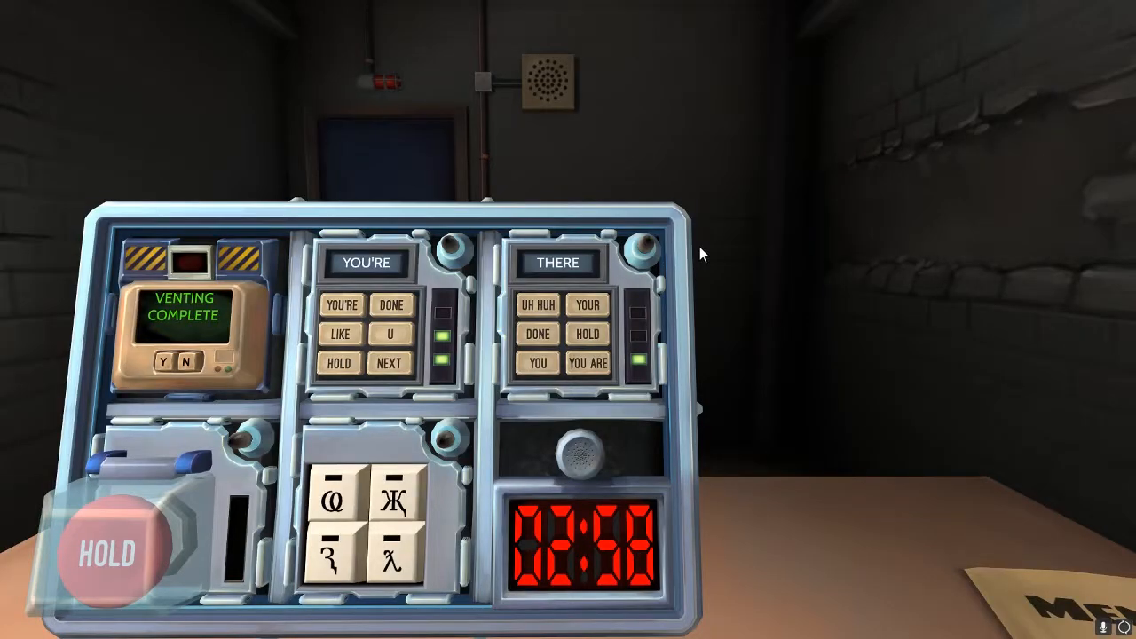
pyautogui.moveTo(639, 286)
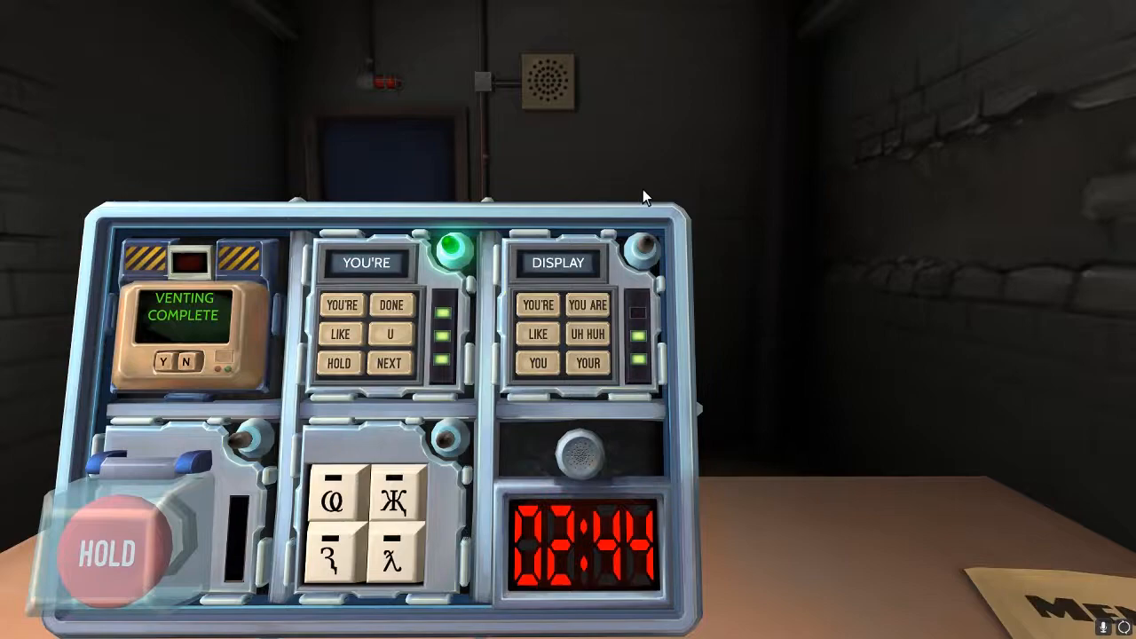
pyautogui.moveTo(710, 205)
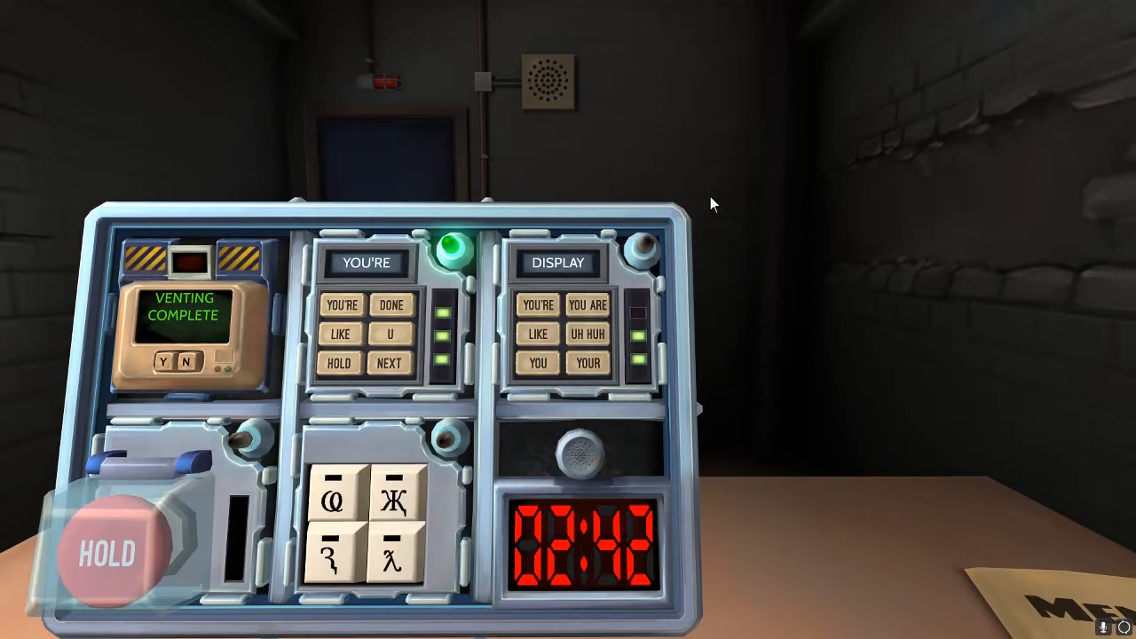
pyautogui.moveTo(655, 257)
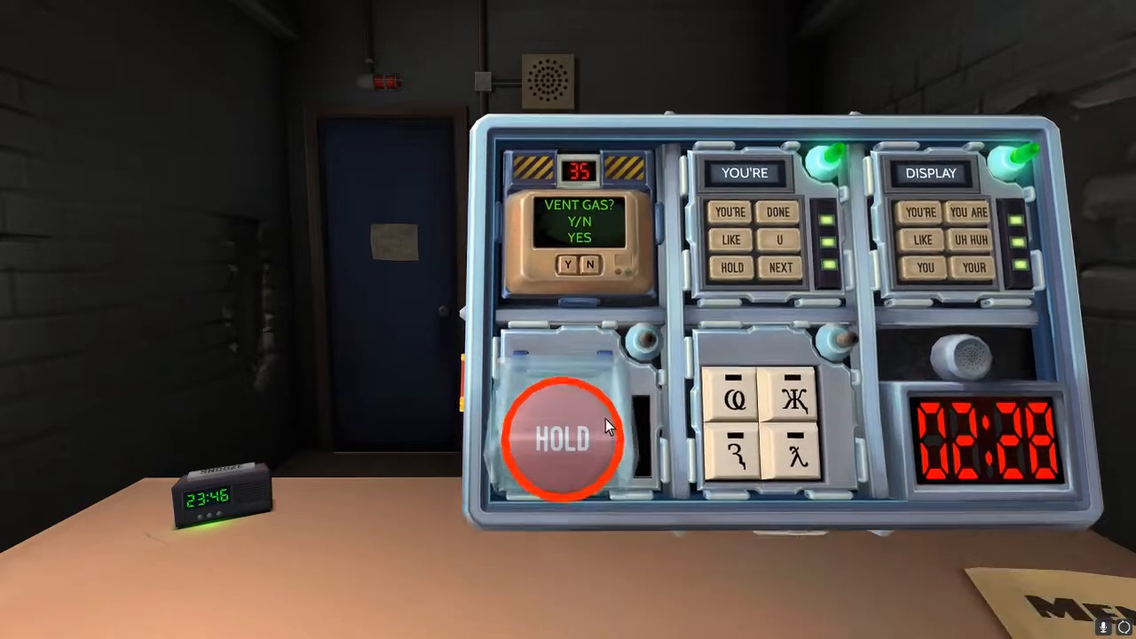
pyautogui.click(568, 264)
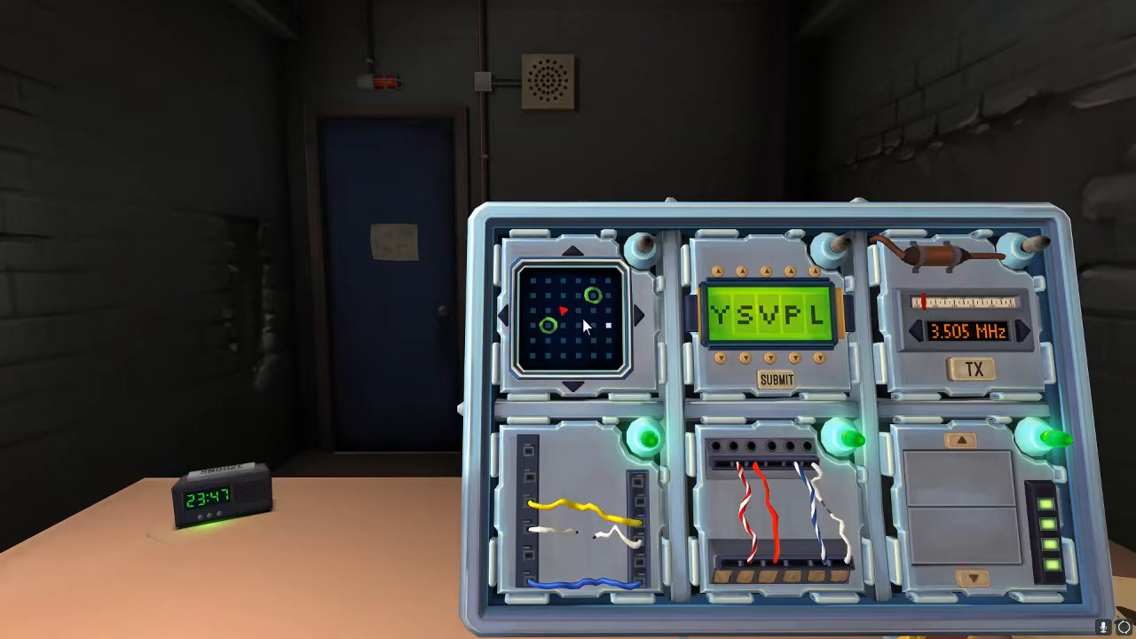
# - Step the red maze marker up and across onto the goal, solving the maze
pyautogui.click(576, 252)
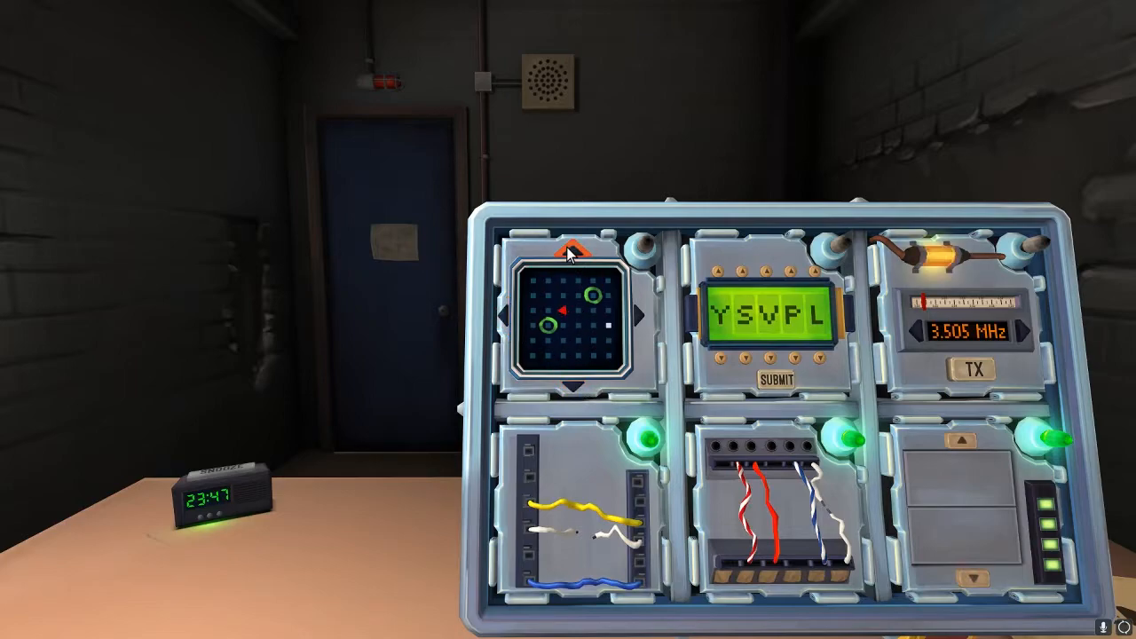
pyautogui.click(572, 257)
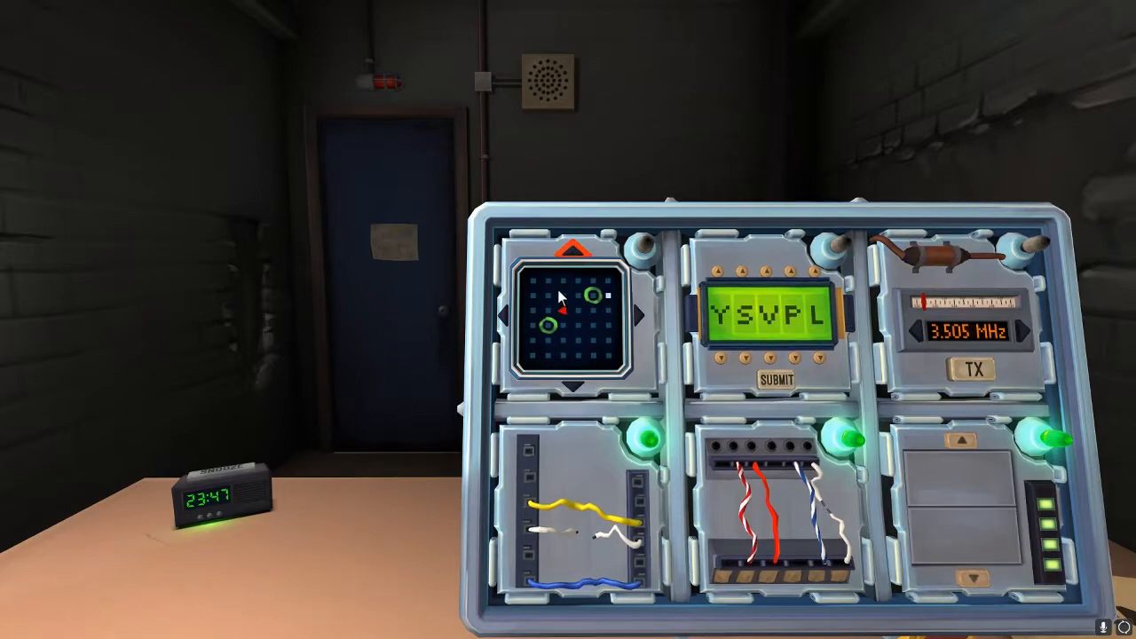
pyautogui.click(575, 253)
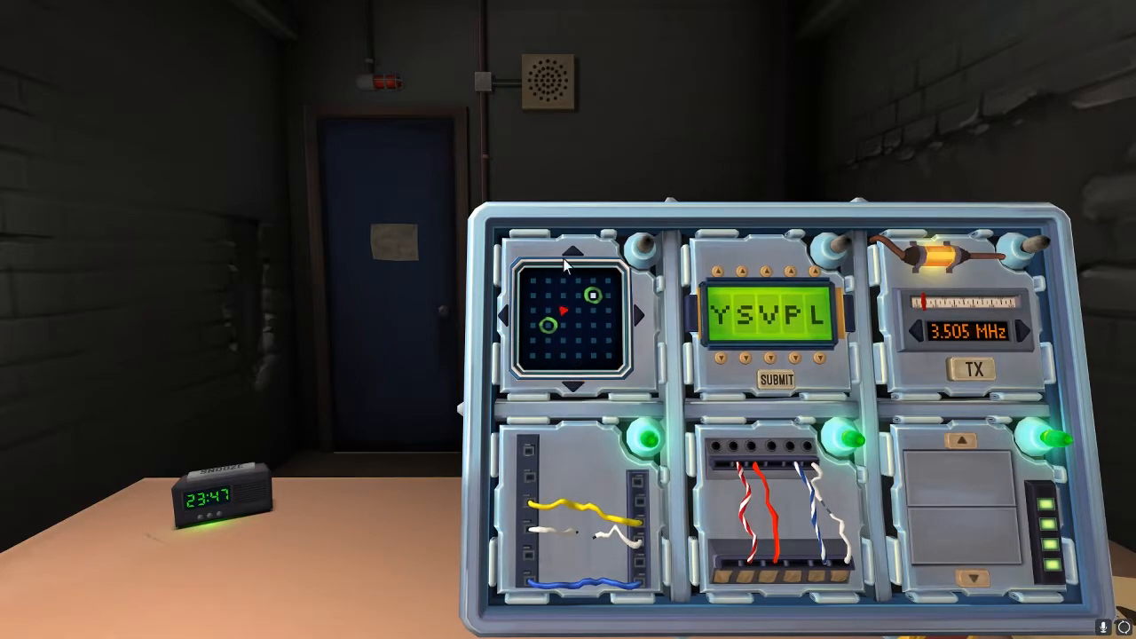
pyautogui.click(576, 252)
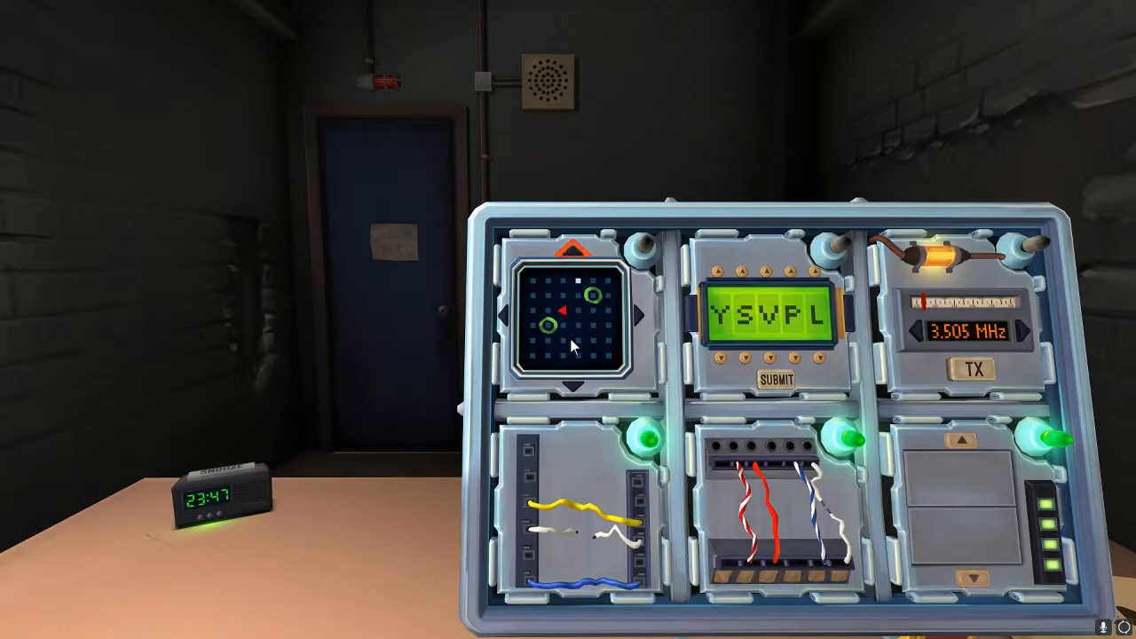
pyautogui.click(573, 382)
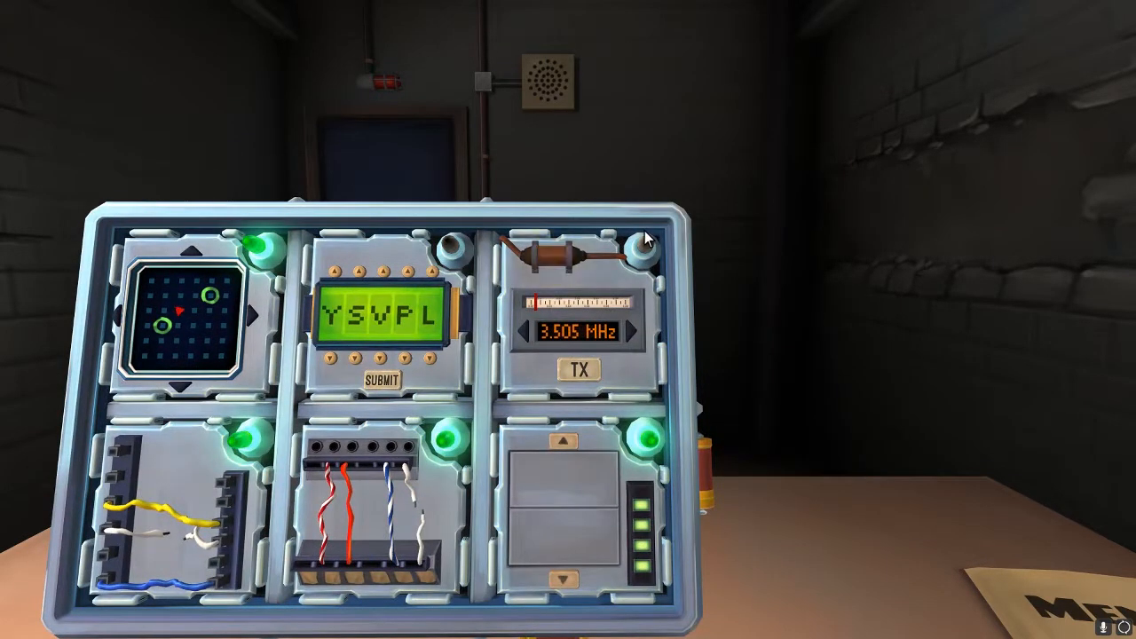
# - Raise the Morse module frequency toward 3.600 MHz with the right arrow
pyautogui.click(549, 257)
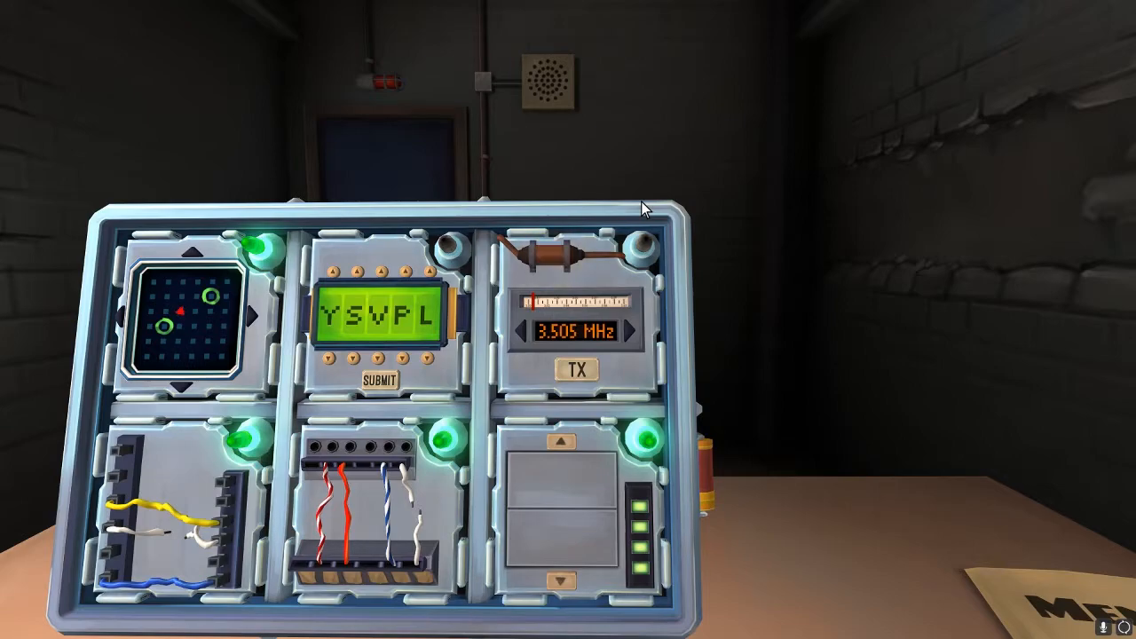
pyautogui.click(628, 332)
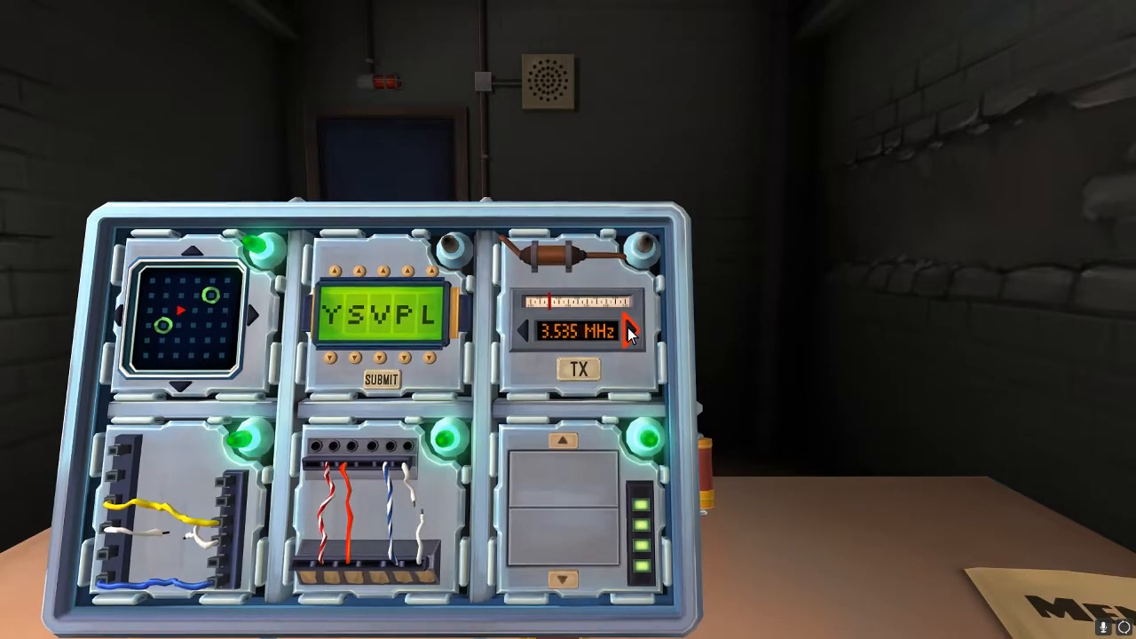
pyautogui.click(635, 327)
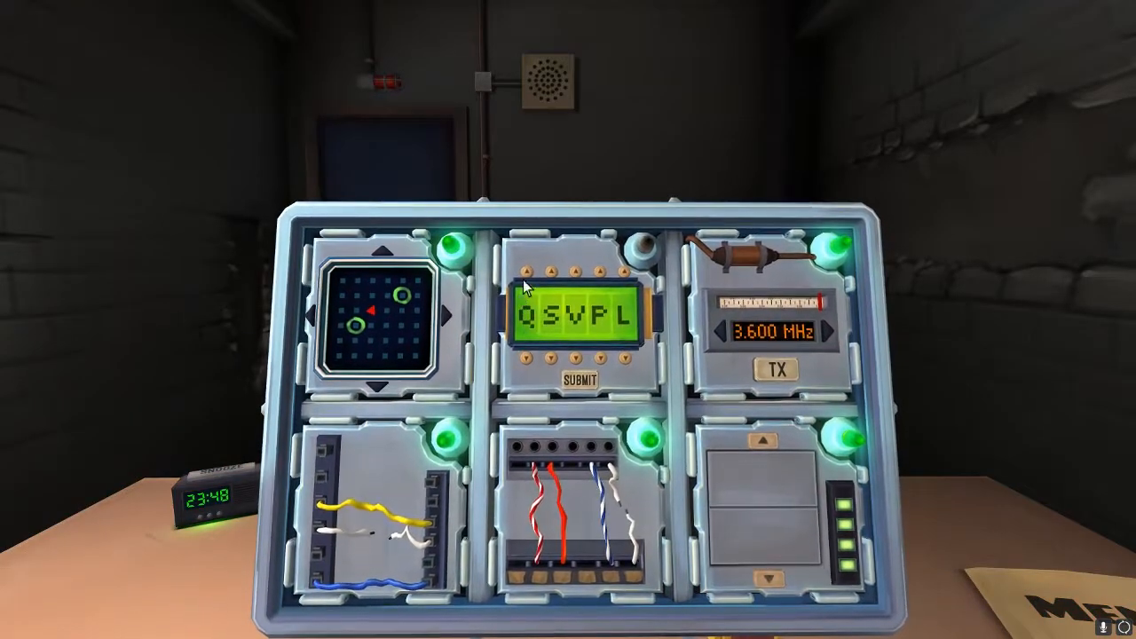
# - Cycle the password letters to spell STILL and submit it, defusing the bomb
pyautogui.click(523, 364)
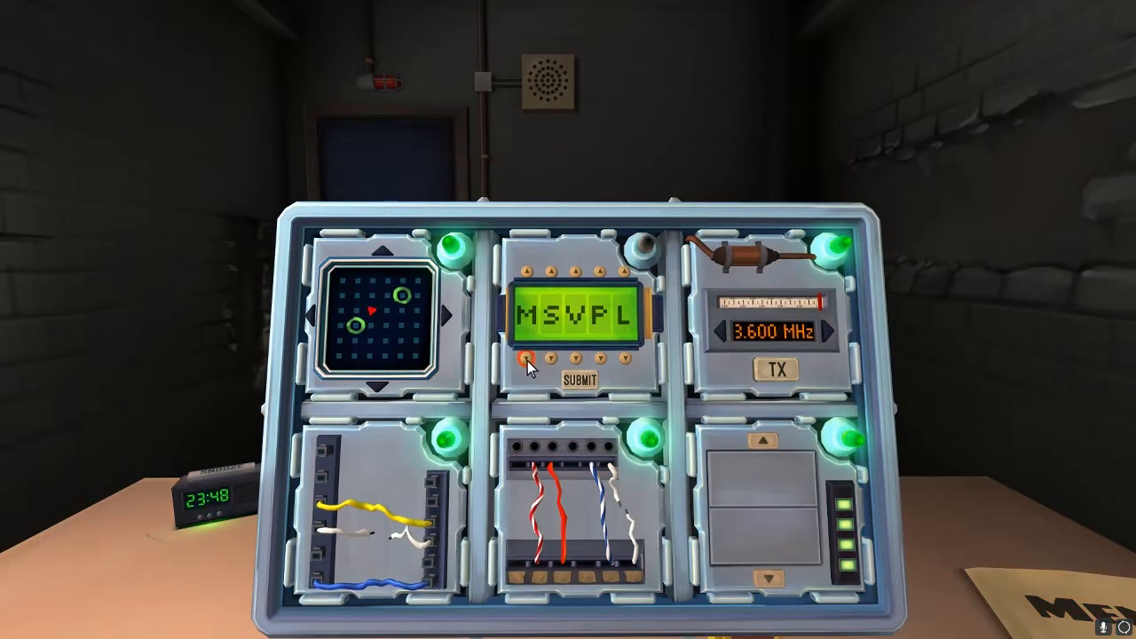
pyautogui.click(526, 359)
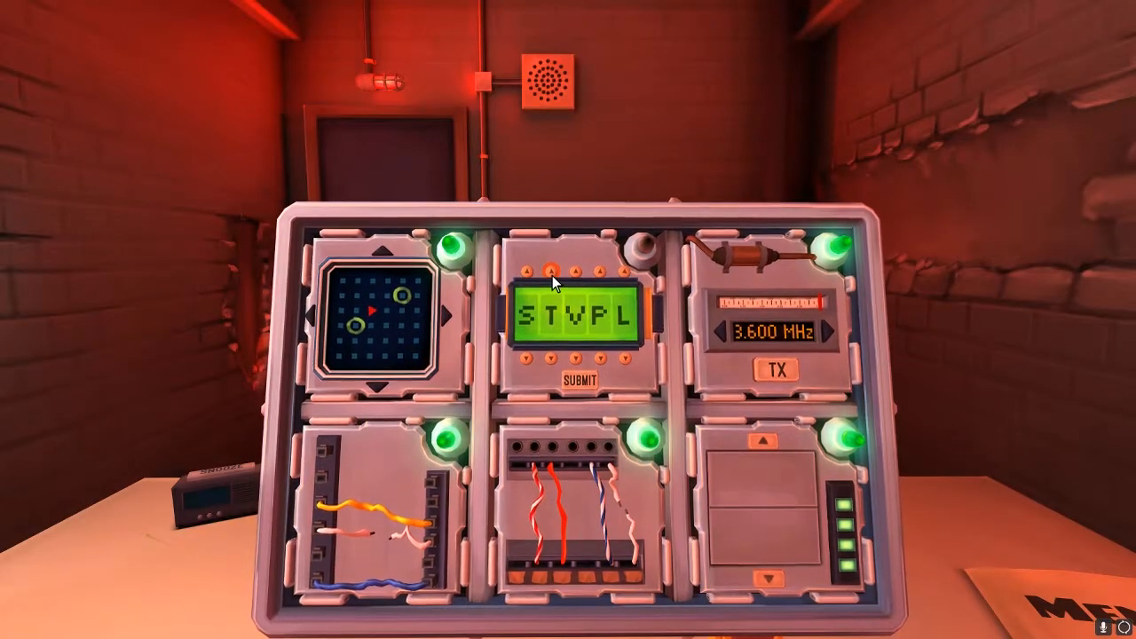
pyautogui.click(558, 268)
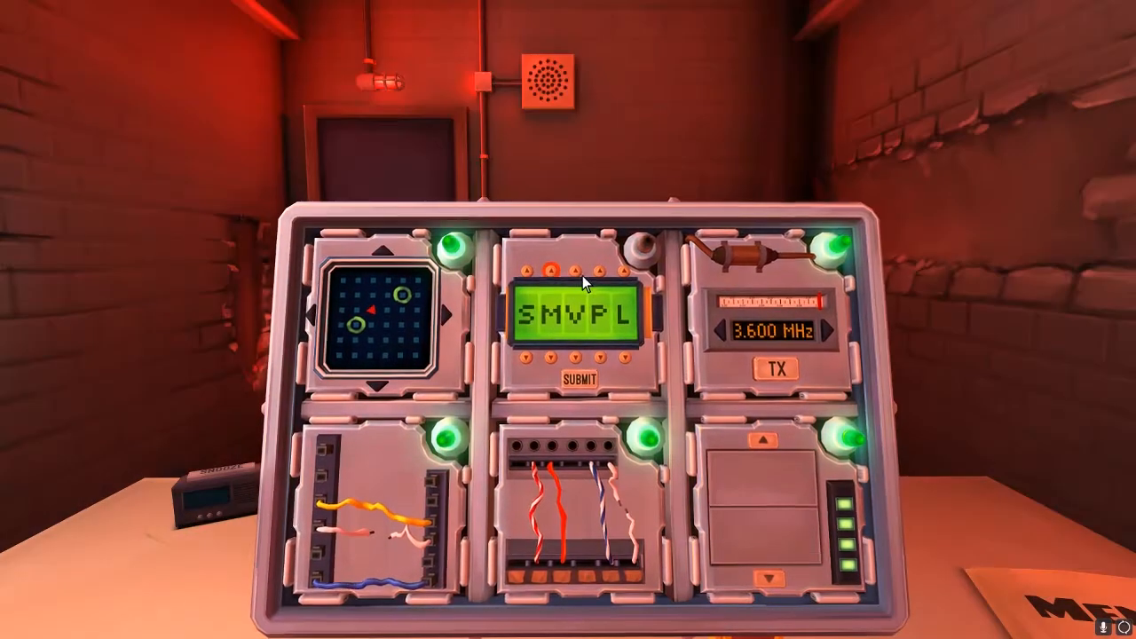
pyautogui.click(571, 268)
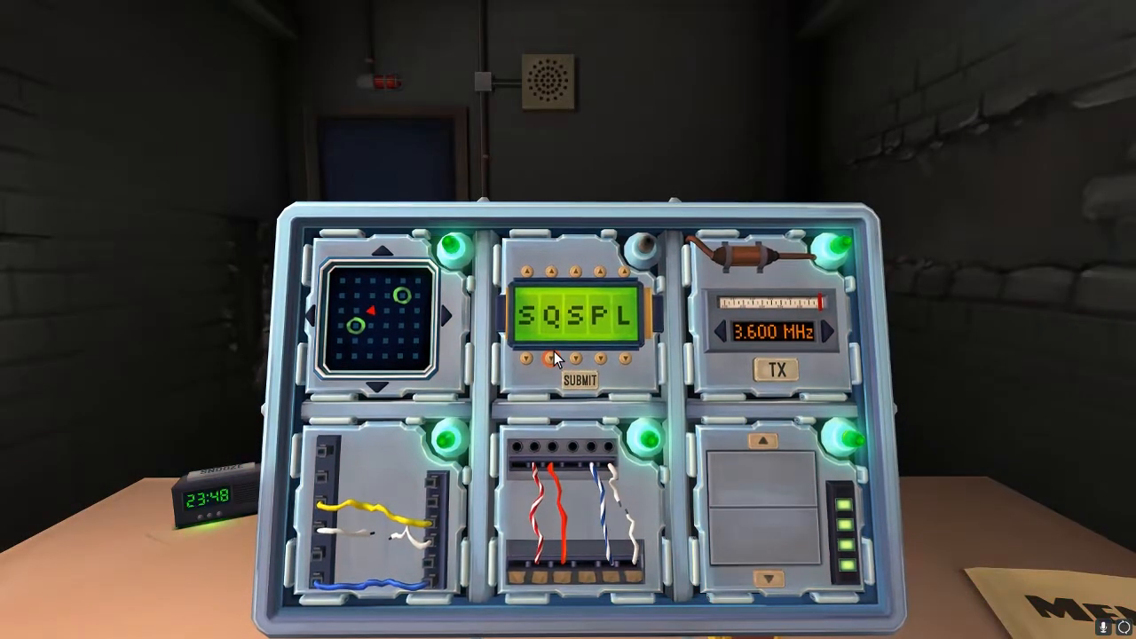
pyautogui.click(572, 268)
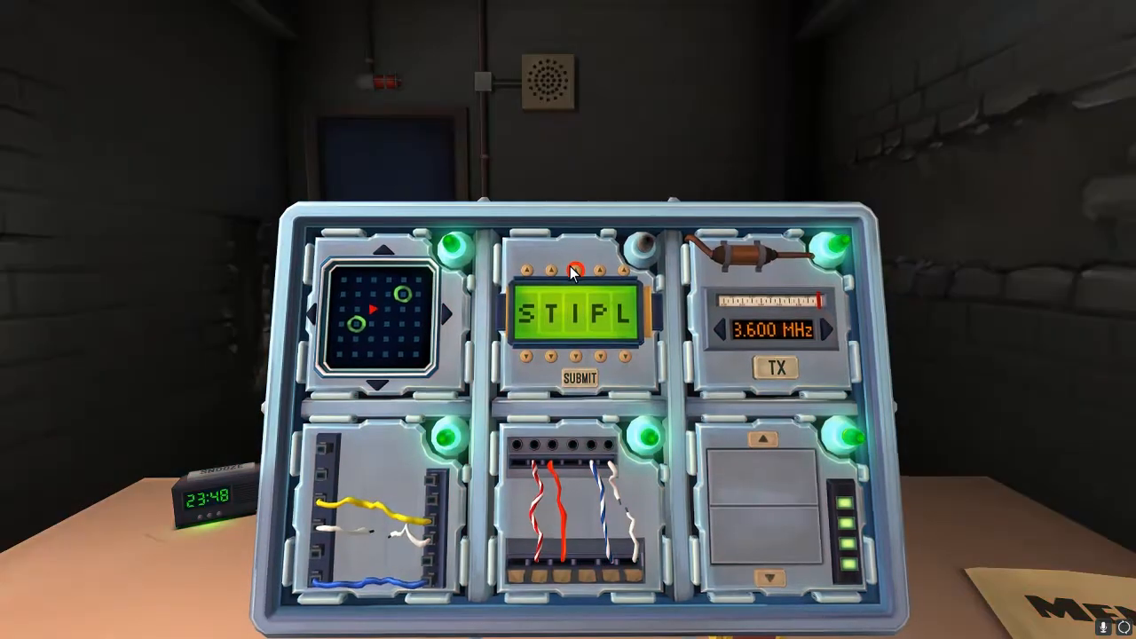
pyautogui.click(579, 376)
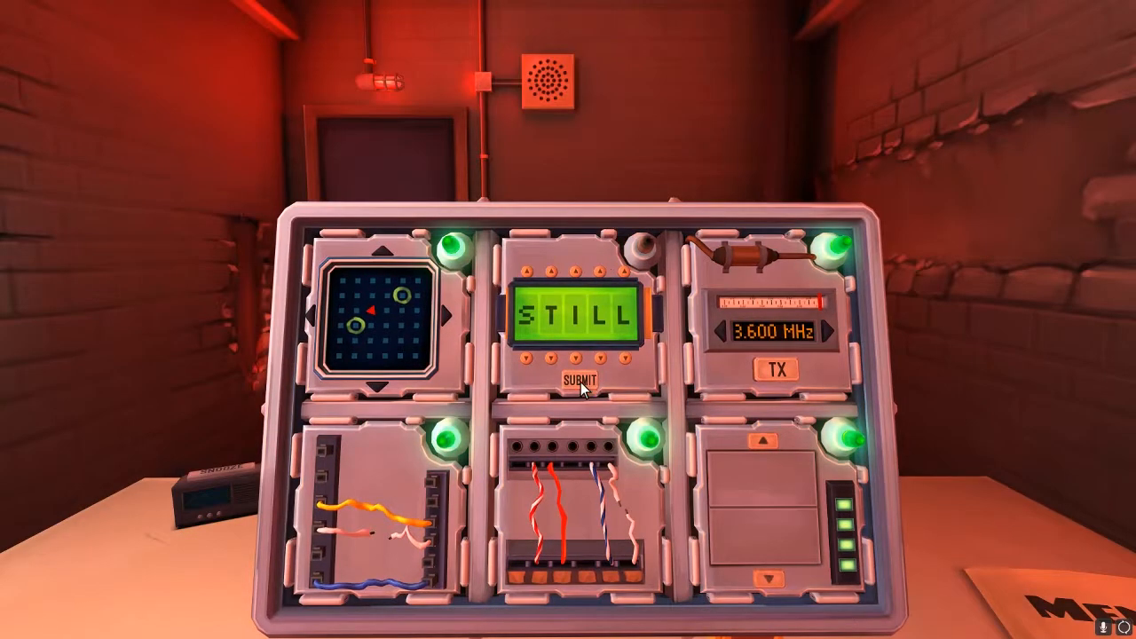